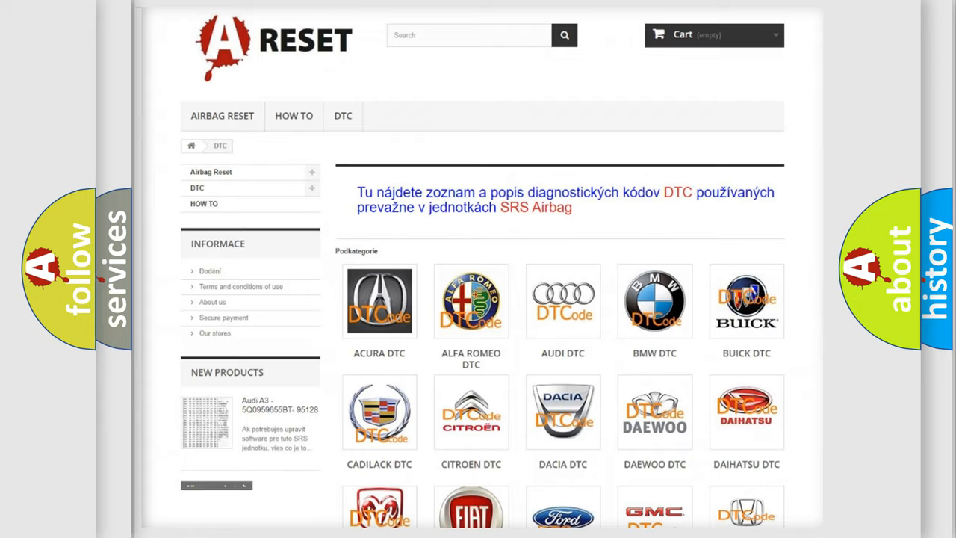
pyautogui.scroll(3)
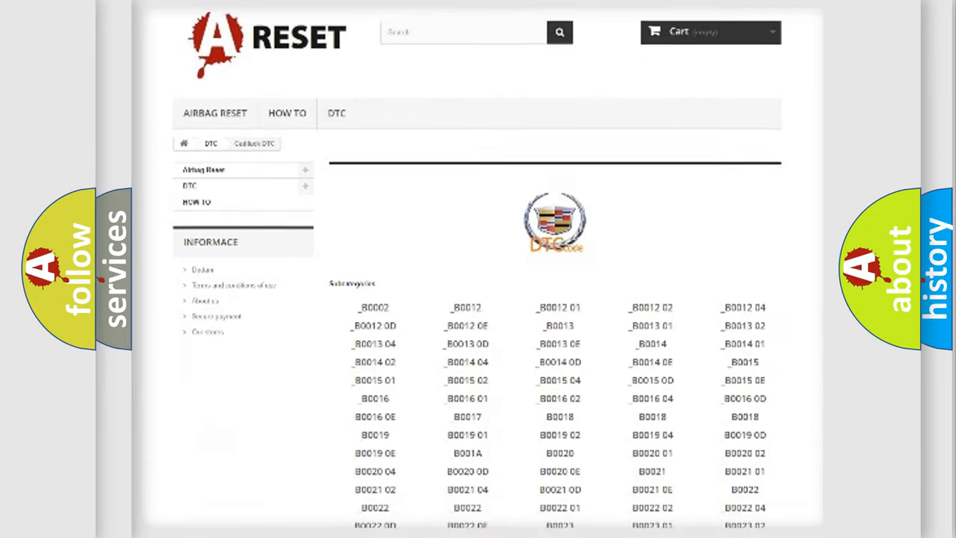
pyautogui.scroll(-3)
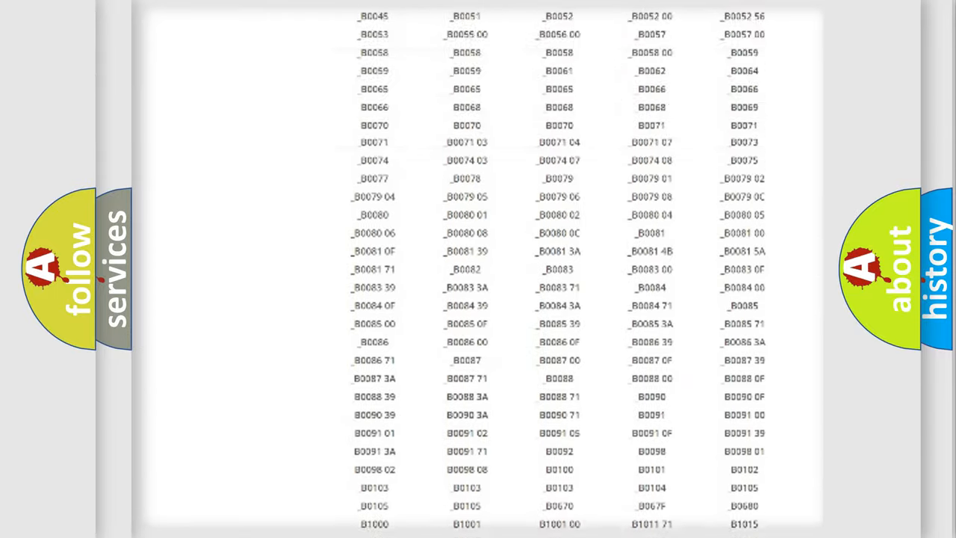
pyautogui.scroll(3)
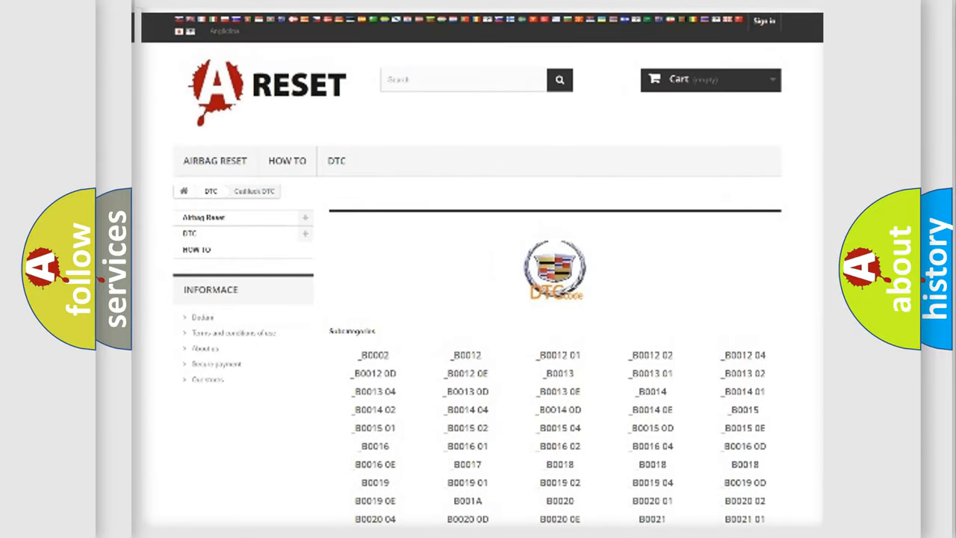